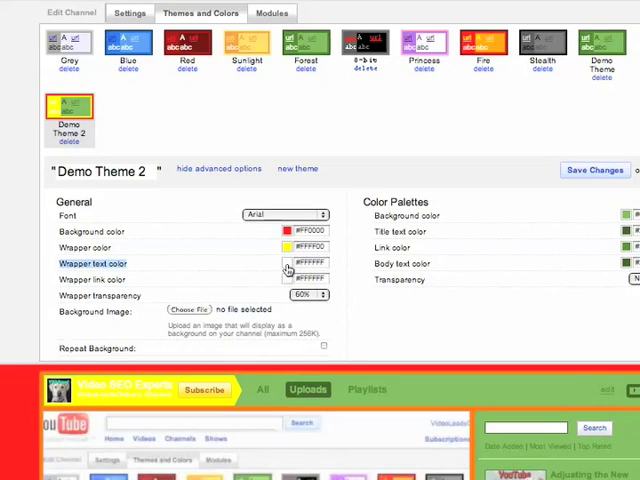
- Set the wrapper text colour to blue (#0000FF) and preview the info and comments tabs
click(305, 263)
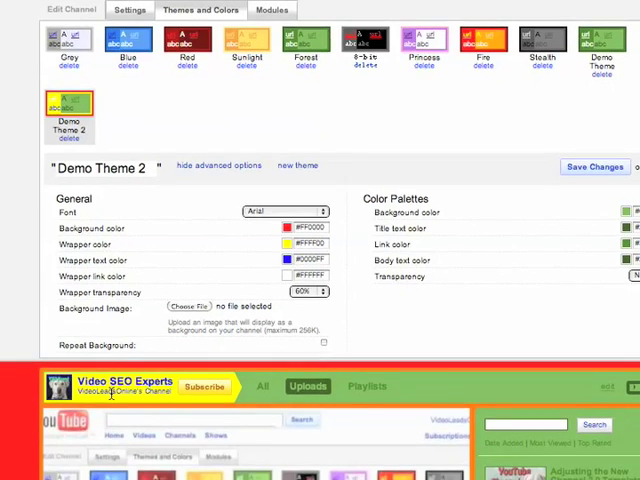
scroll(down, 3)
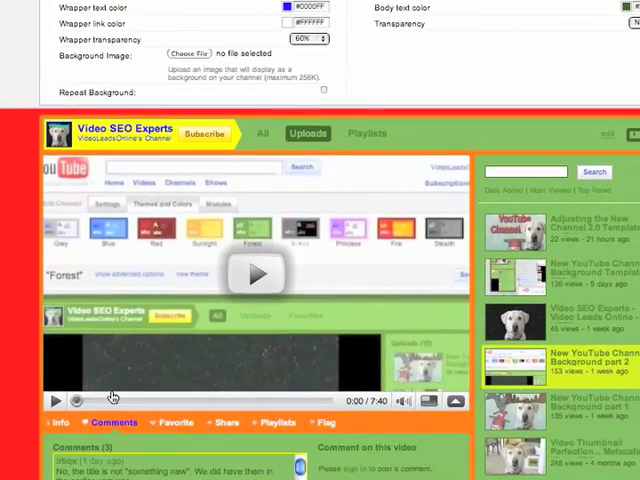
scroll(down, 3)
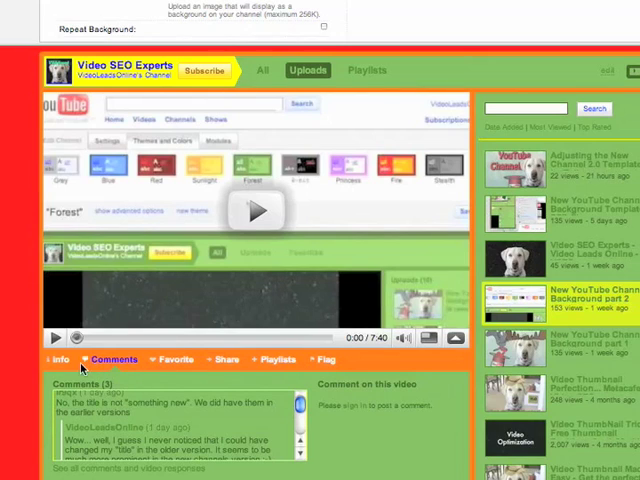
click(59, 359)
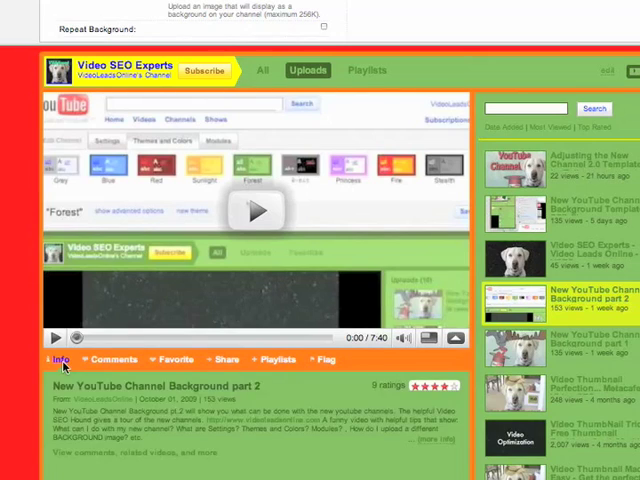
mouse_move(110, 362)
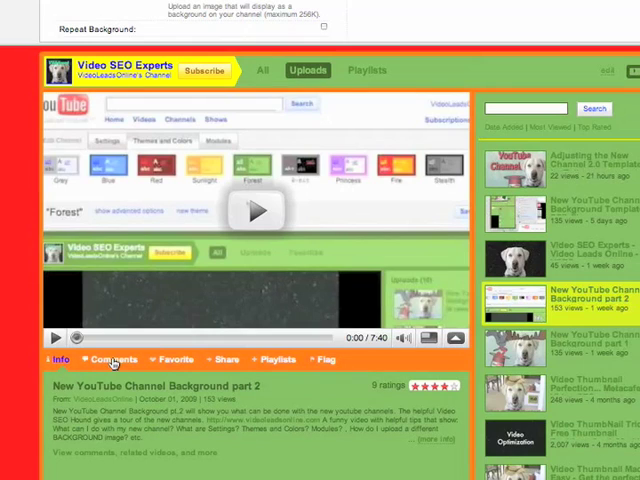
click(114, 359)
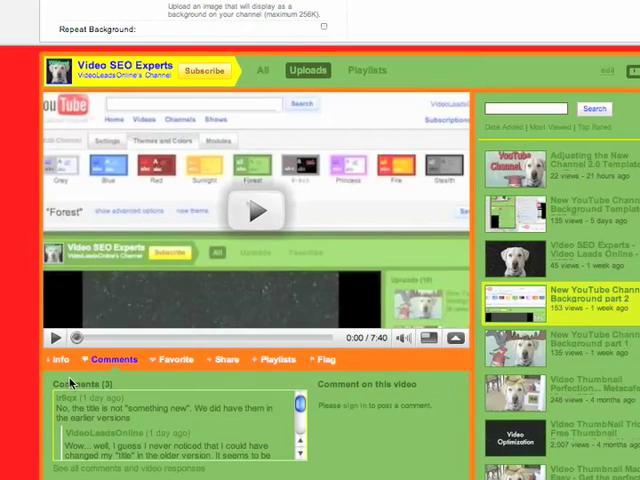
scroll(down, 3)
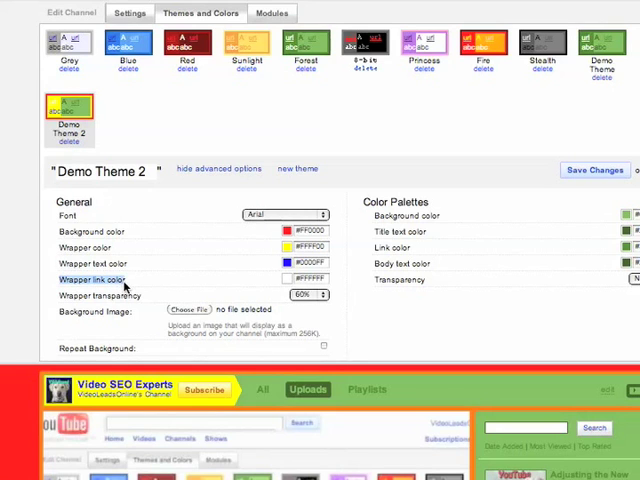
- Scroll the preview, set the wrapper link colour to black (#000000), and view the info tab
scroll(down, 3)
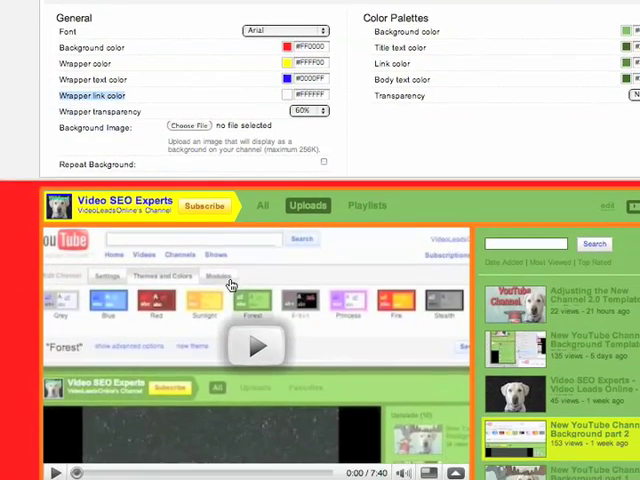
scroll(down, 3)
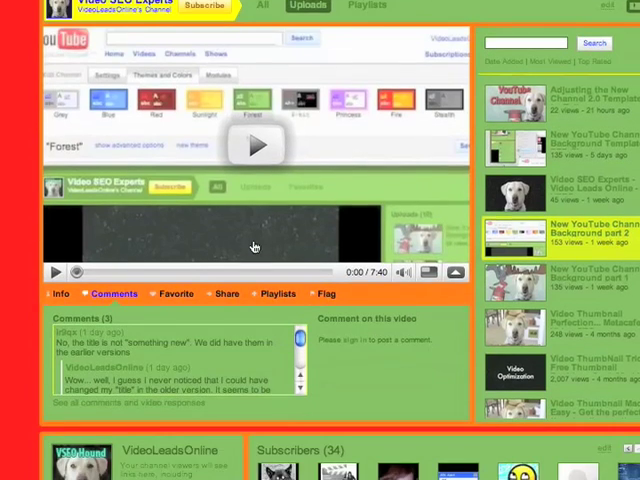
scroll(down, 3)
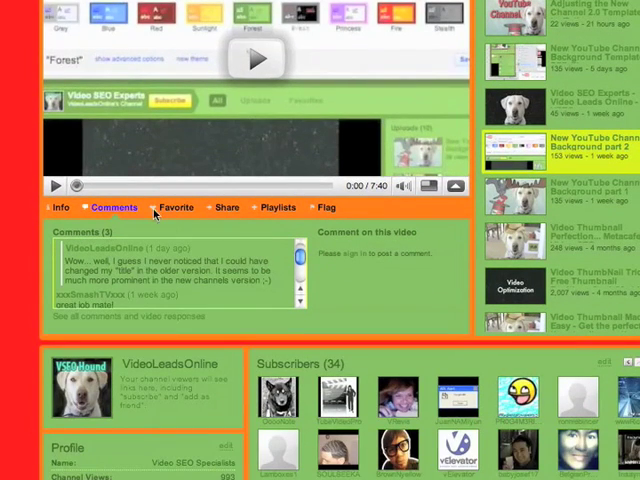
click(60, 207)
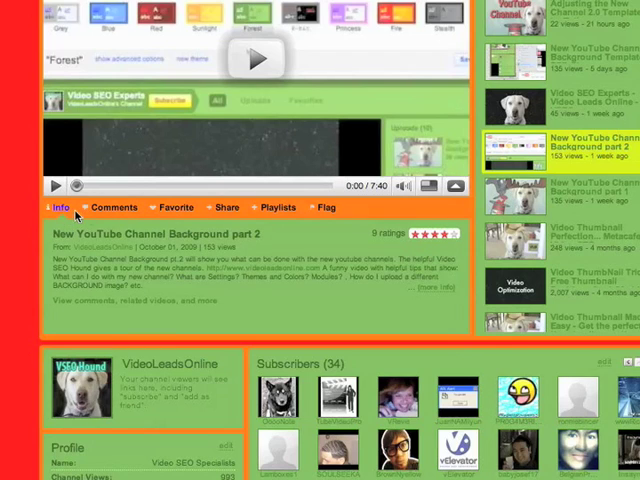
click(175, 207)
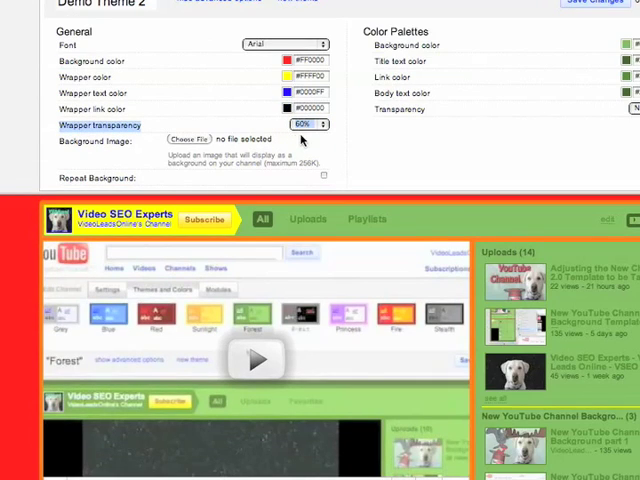
- Try wrapper transparency at 30% and then 100%, and finally return it to None
click(310, 124)
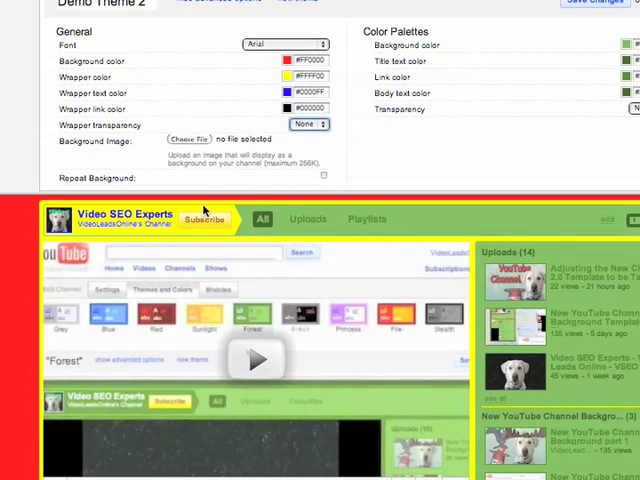
mouse_move(377, 288)
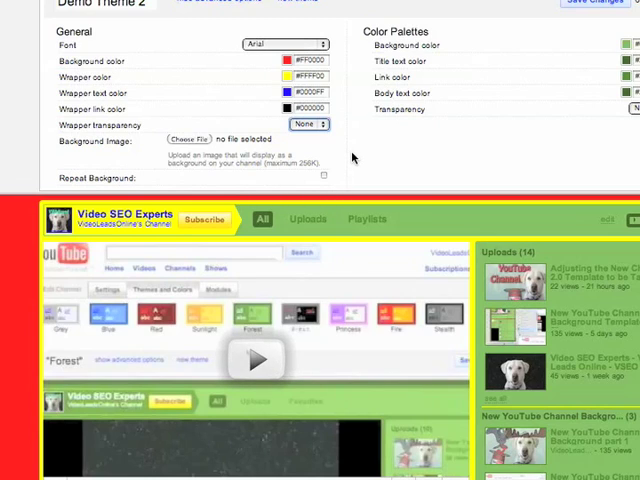
click(309, 124)
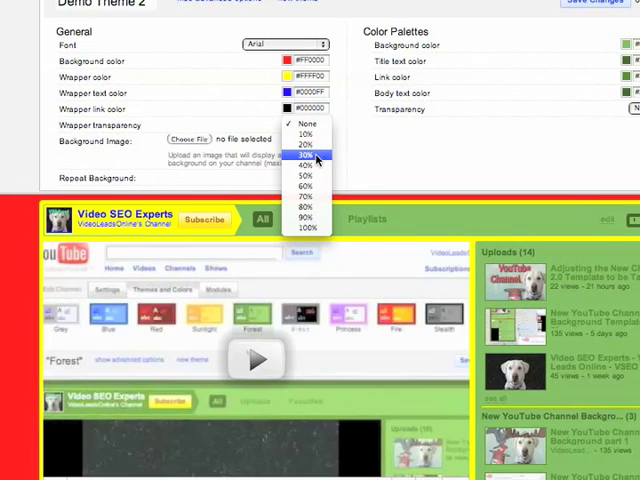
click(308, 155)
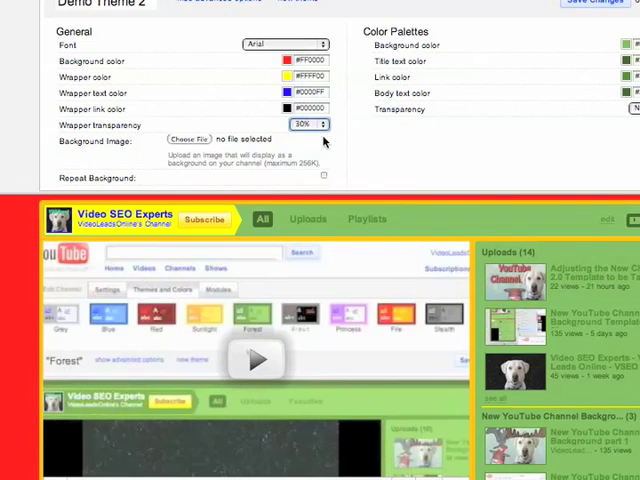
click(309, 124)
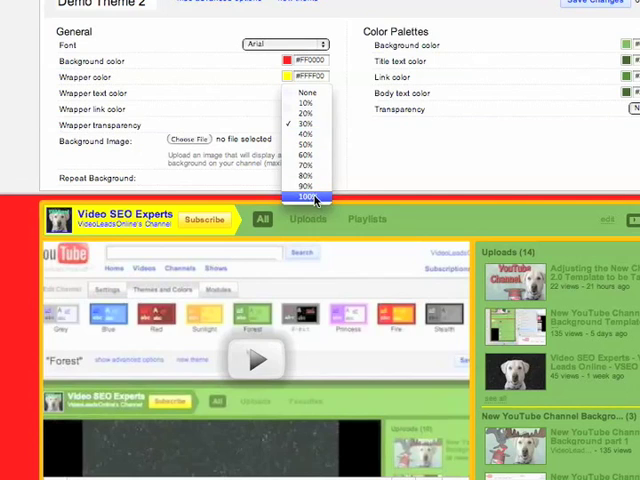
click(311, 196)
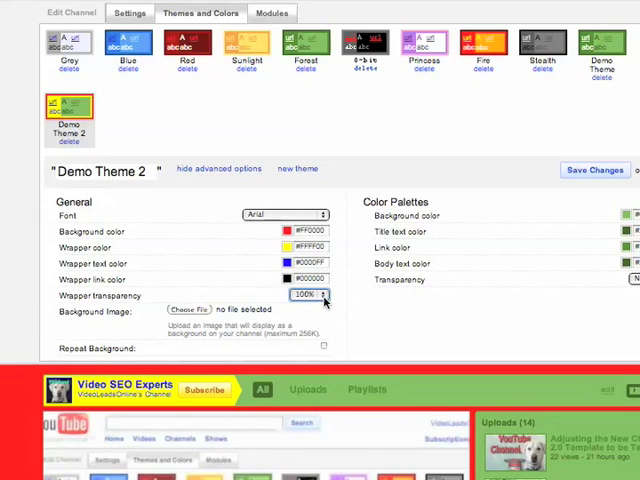
click(309, 295)
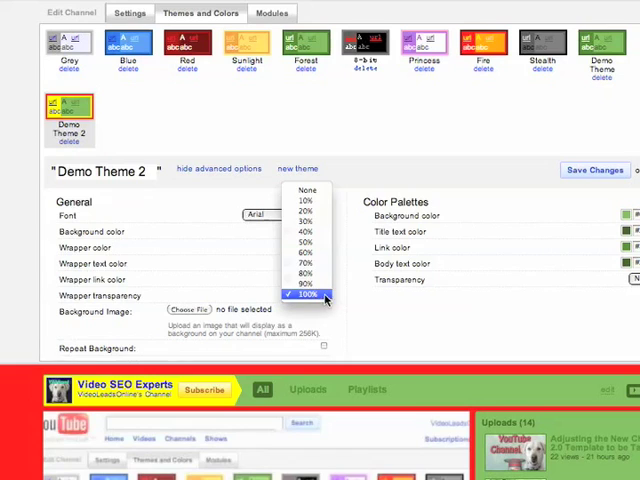
click(308, 294)
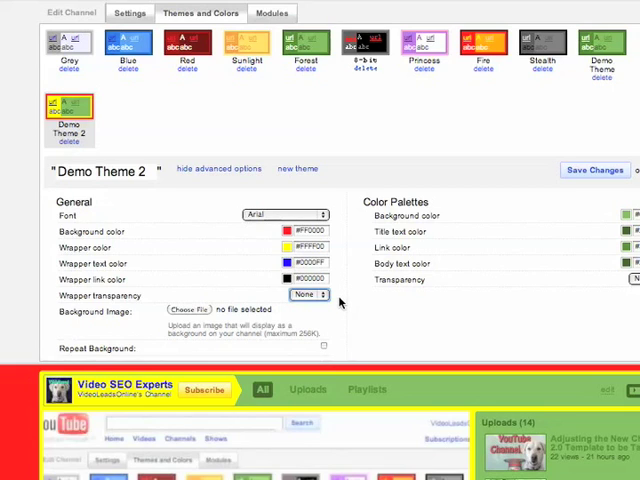
- Open the Choose File browser next to Background Image
scroll(down, 3)
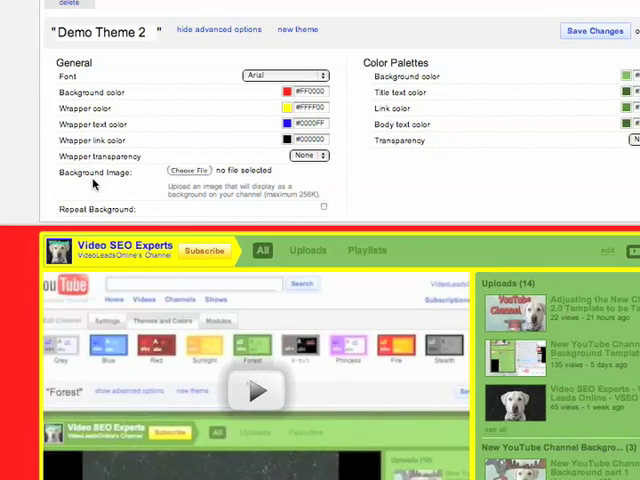
mouse_move(138, 184)
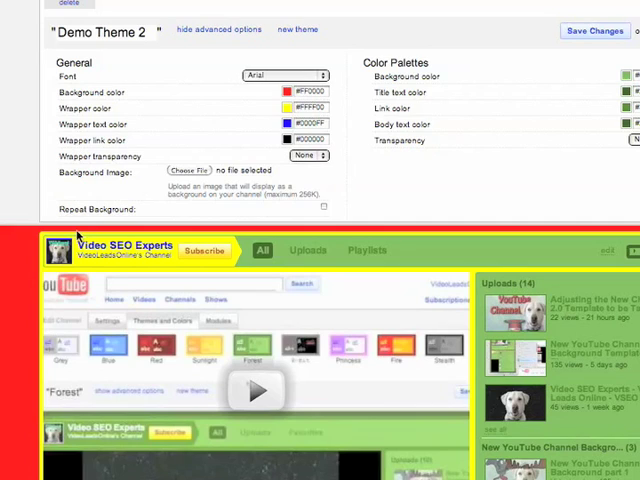
mouse_move(24, 265)
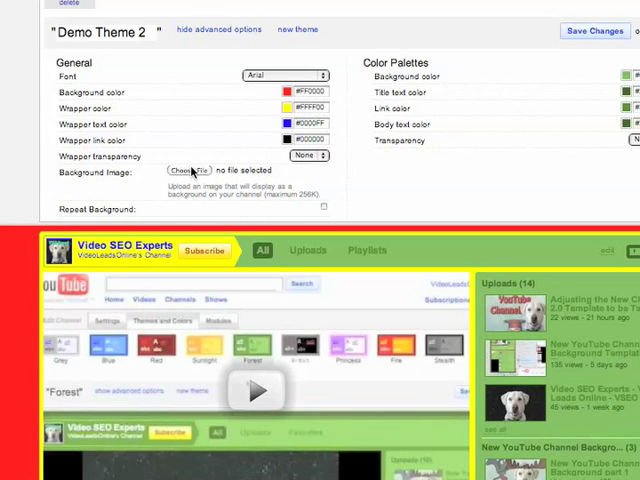
click(188, 170)
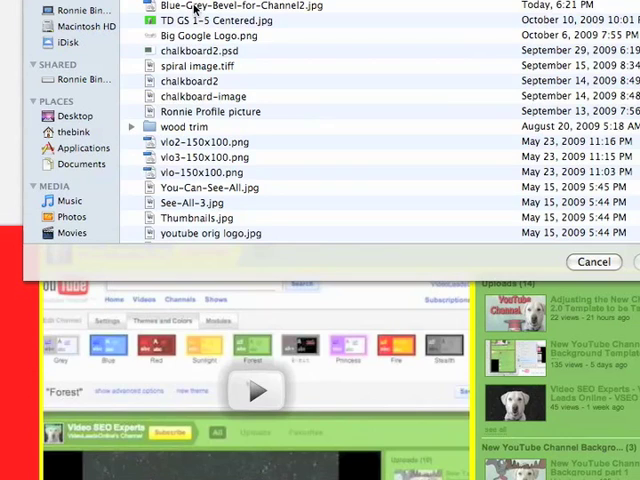
- Pick Blue-Grey-Bevel-for-Channel2.jpg in the file browser as the background image
click(240, 6)
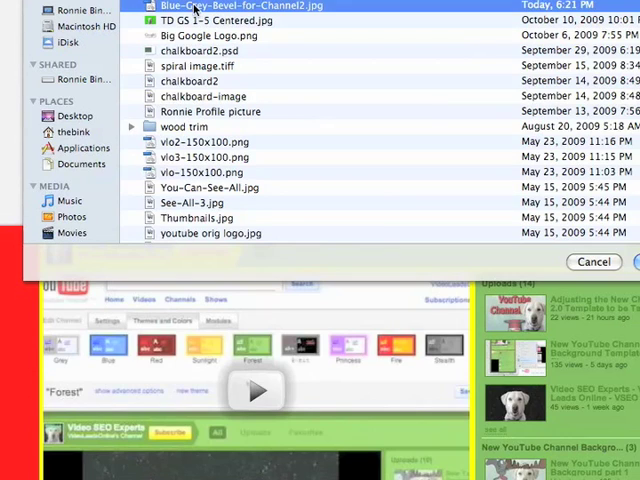
mouse_move(517, 188)
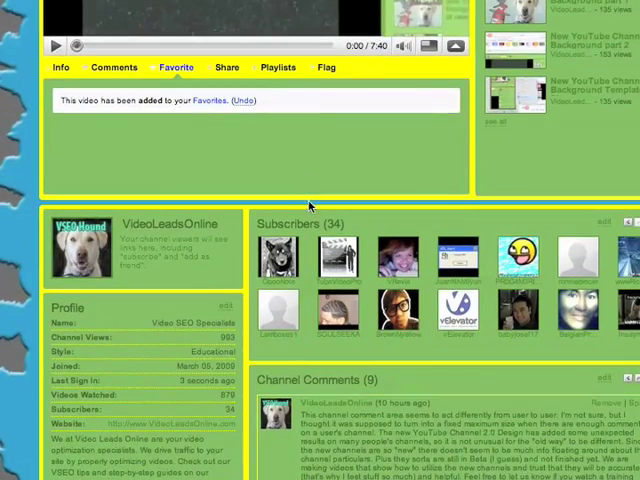
mouse_move(170, 176)
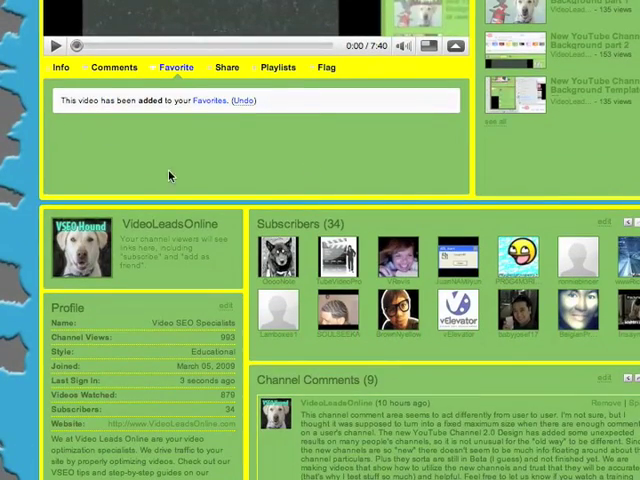
scroll(down, 3)
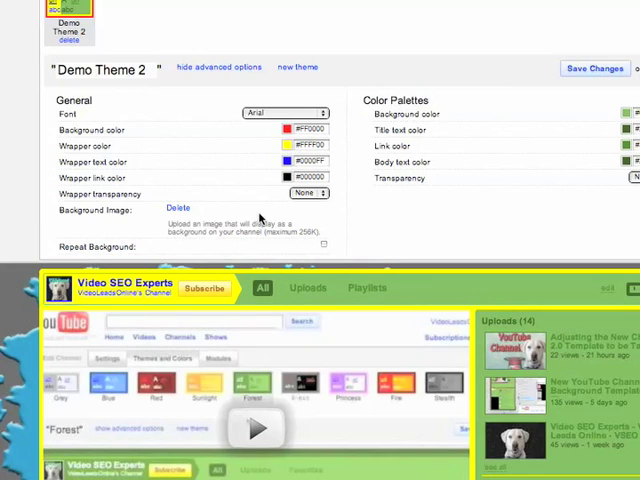
- Set the wrapper transparency to 100% and scroll to confirm the yellow wrapper is gone
click(309, 193)
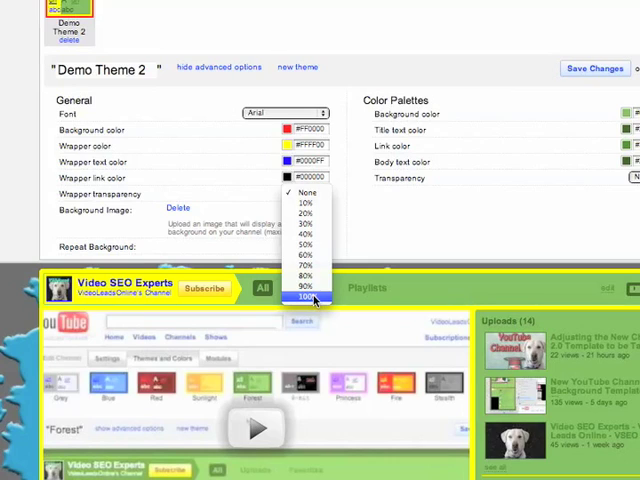
click(305, 297)
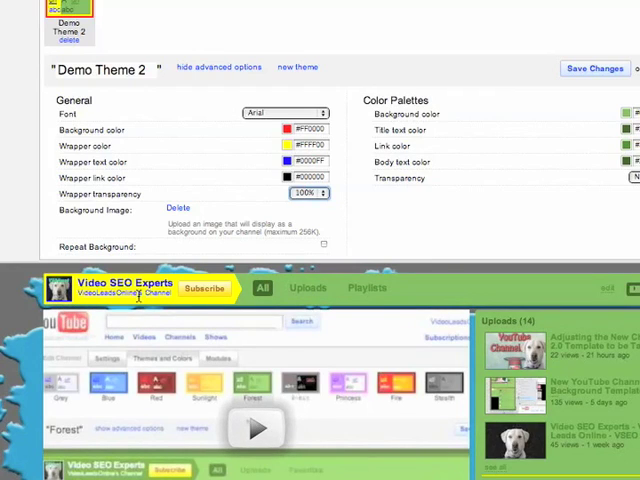
scroll(down, 3)
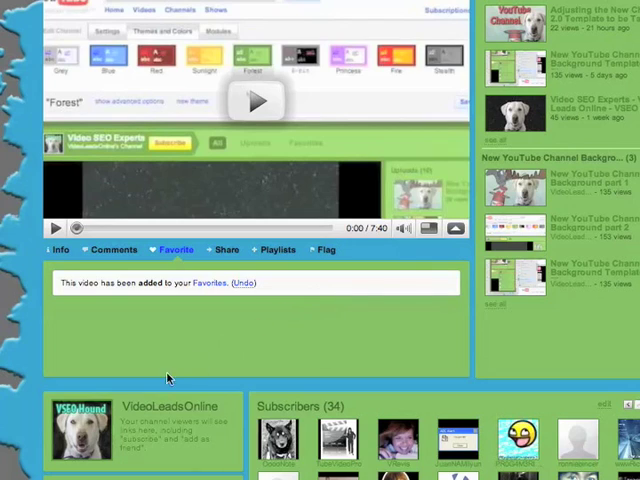
mouse_move(41, 389)
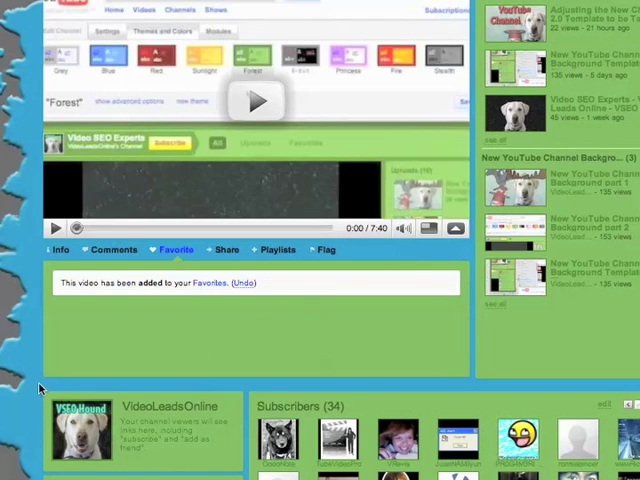
mouse_move(148, 392)
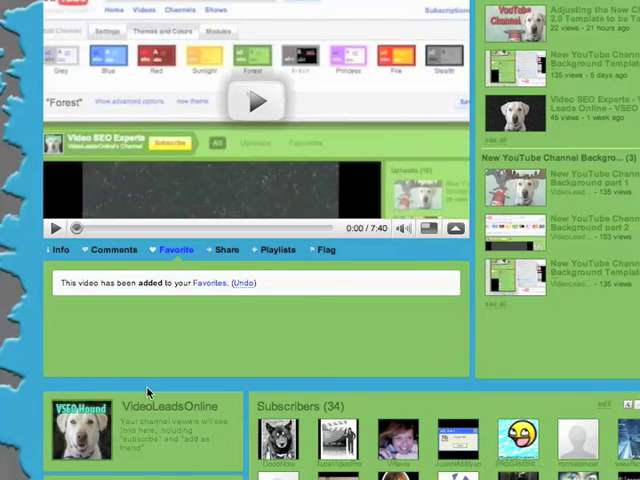
scroll(down, 3)
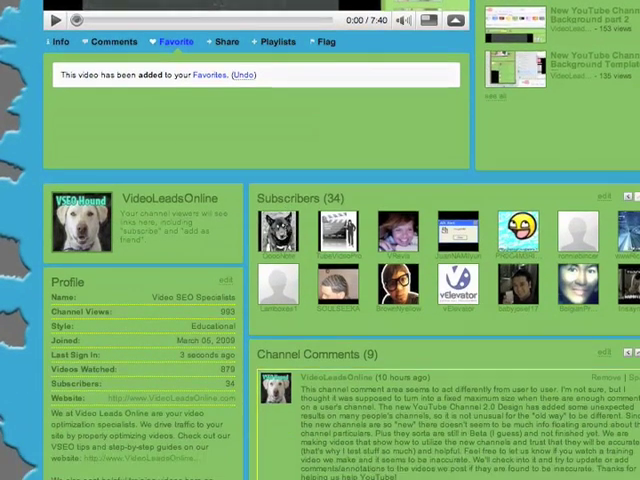
scroll(down, 3)
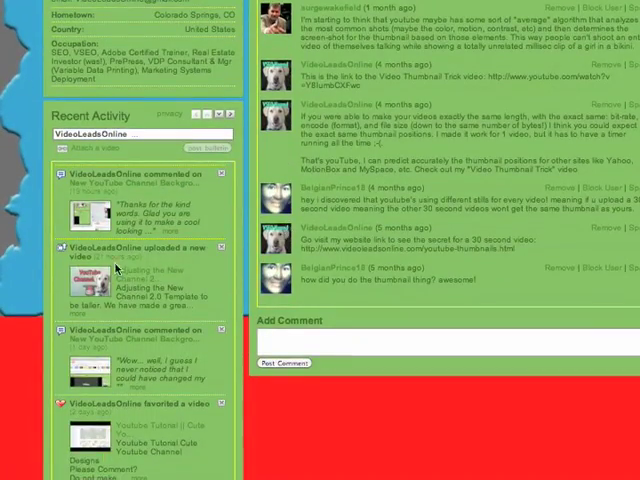
mouse_move(30, 263)
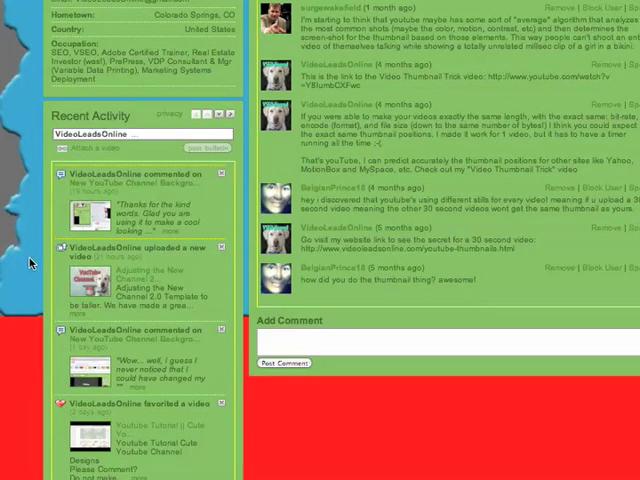
scroll(down, 3)
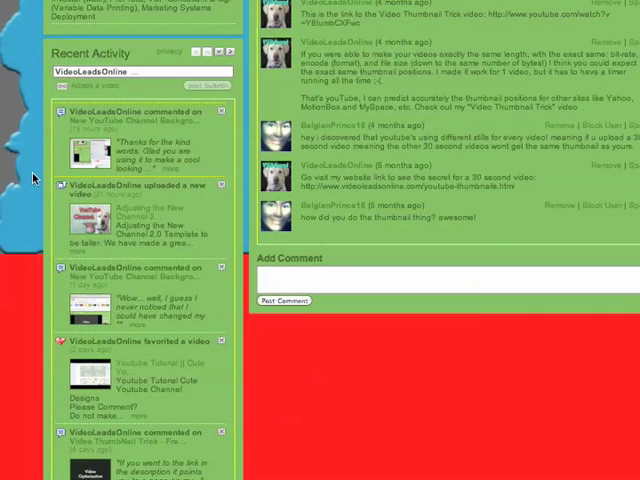
mouse_move(27, 237)
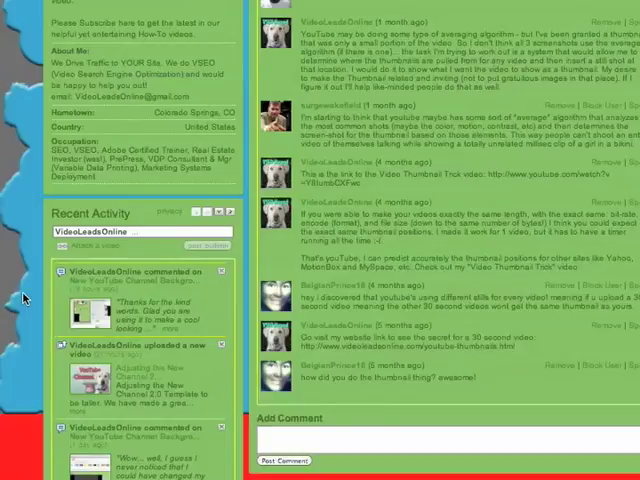
click(175, 316)
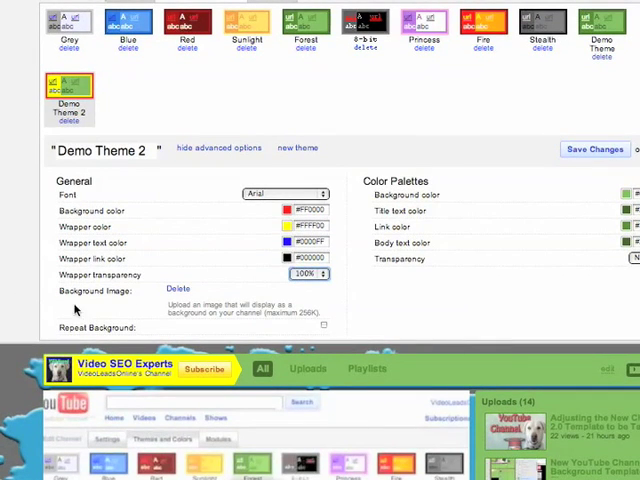
mouse_move(313, 333)
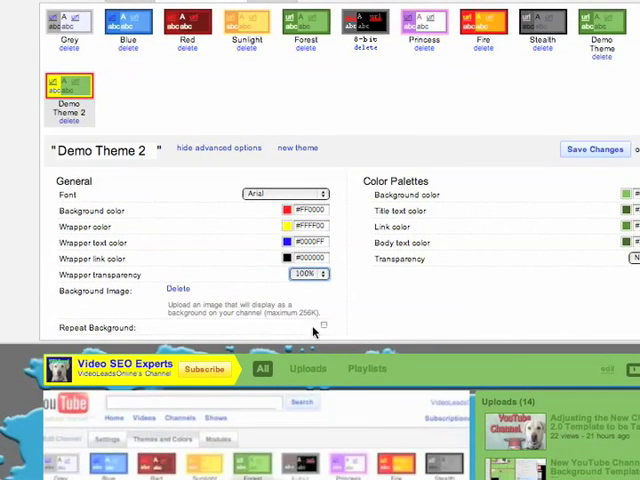
- Tick Repeat Background and scroll down to see the blue-grey image tiling the page
click(325, 328)
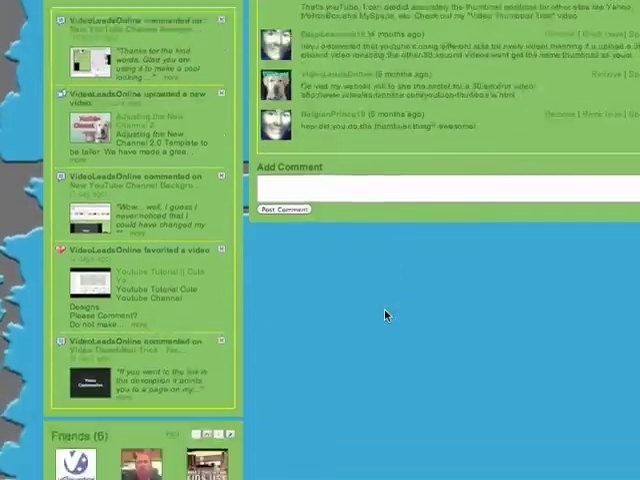
scroll(down, 3)
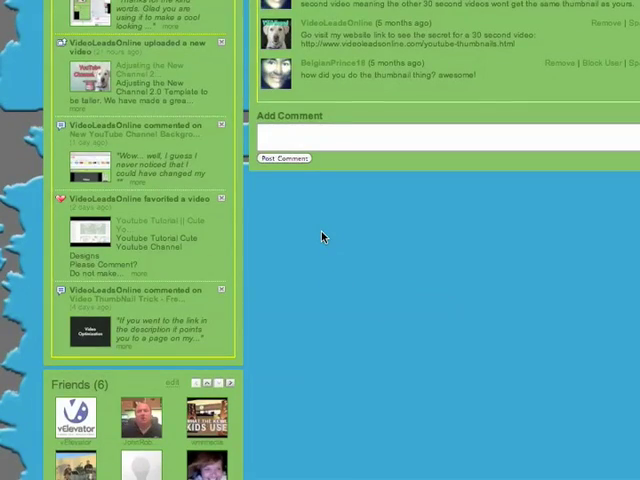
scroll(down, 3)
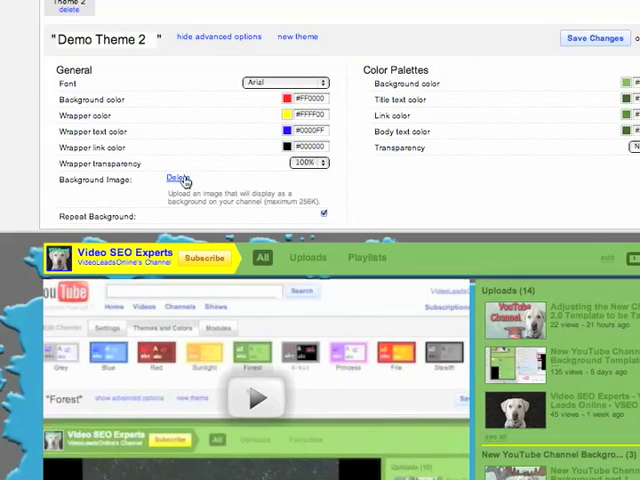
- Delete the blue-grey background image and choose a dog photo as the new background
click(175, 177)
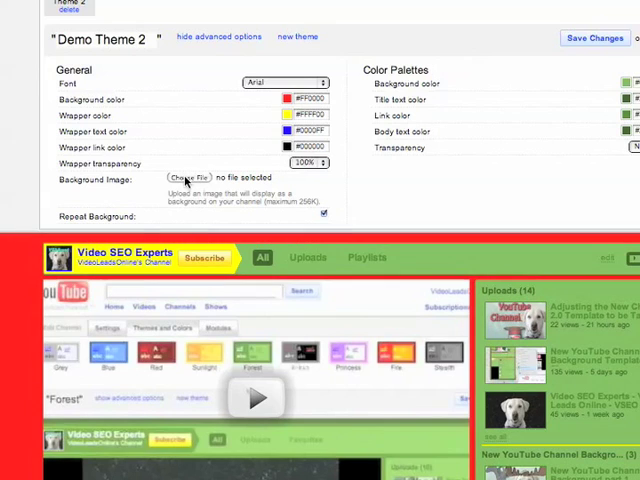
click(189, 178)
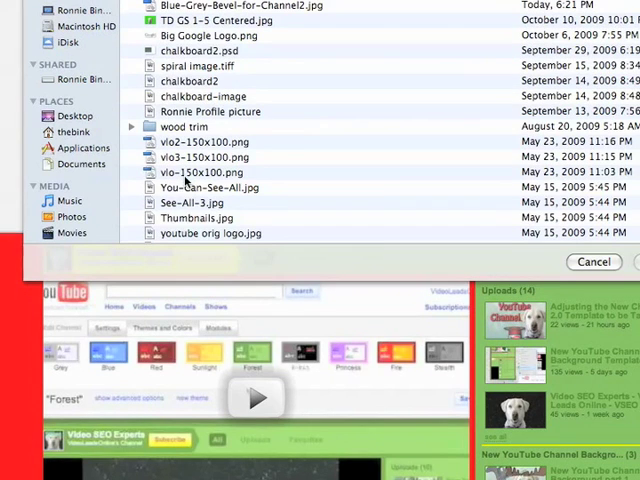
click(593, 261)
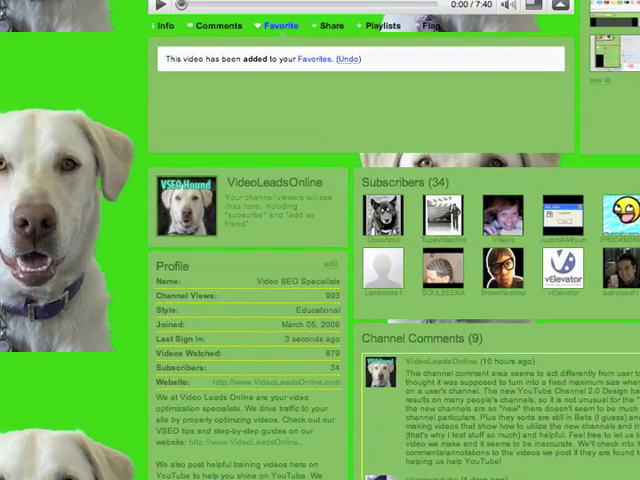
scroll(down, 3)
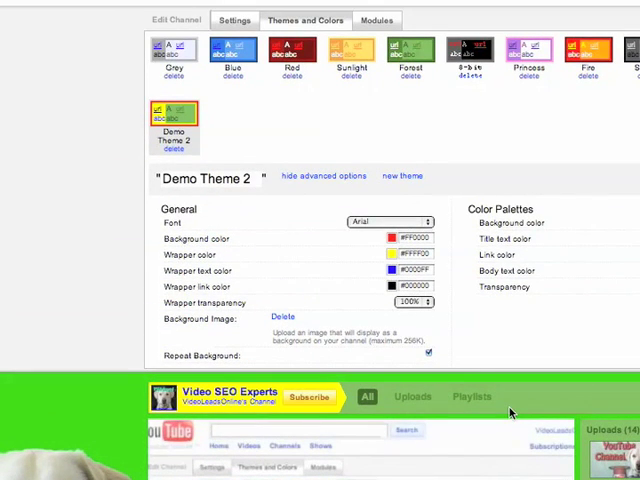
scroll(down, 3)
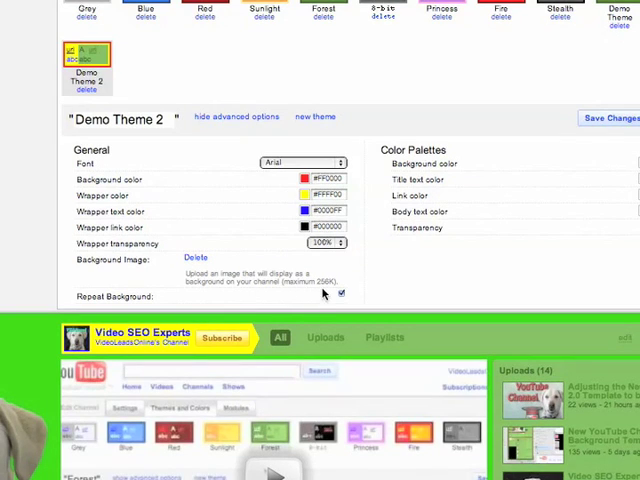
mouse_move(328, 290)
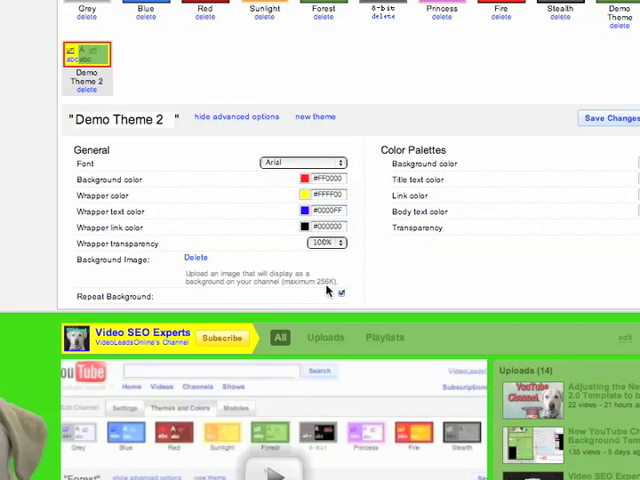
mouse_move(302, 360)
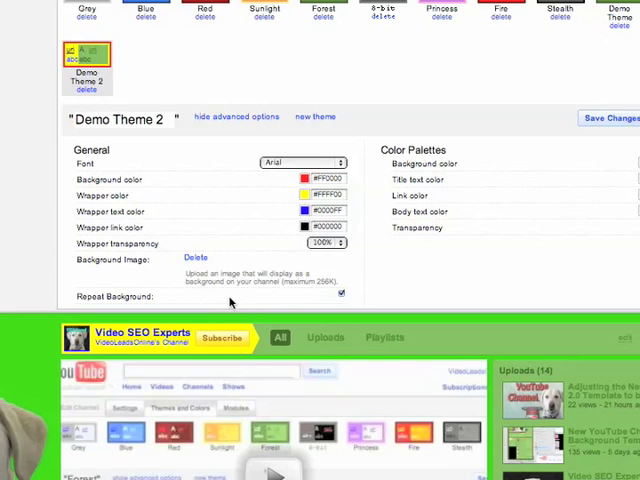
mouse_move(50, 357)
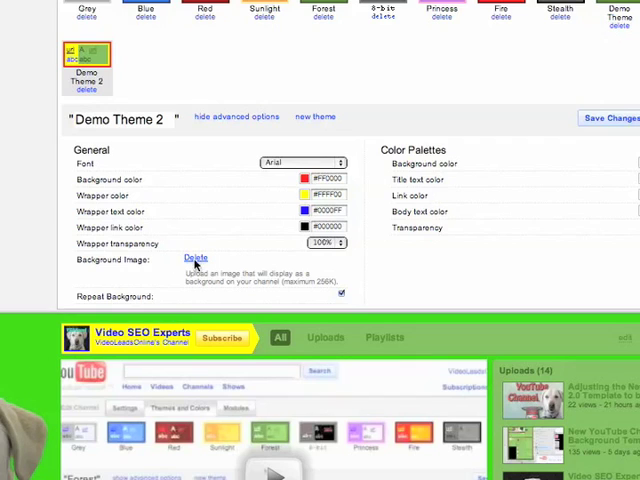
- Delete the dog background image, leaving the red background, and set wrapper transparency to None
click(195, 258)
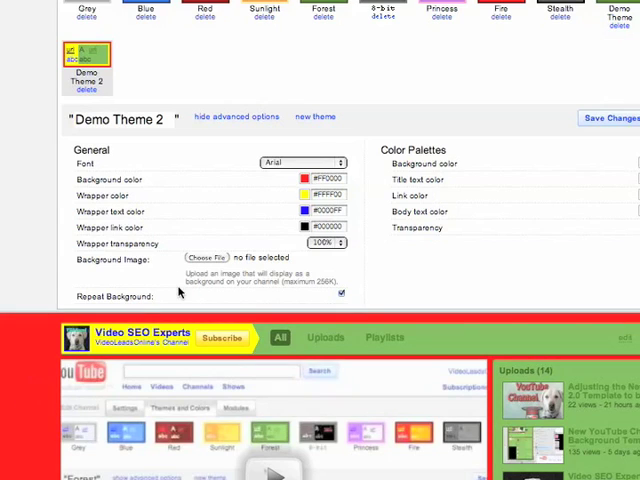
mouse_move(213, 259)
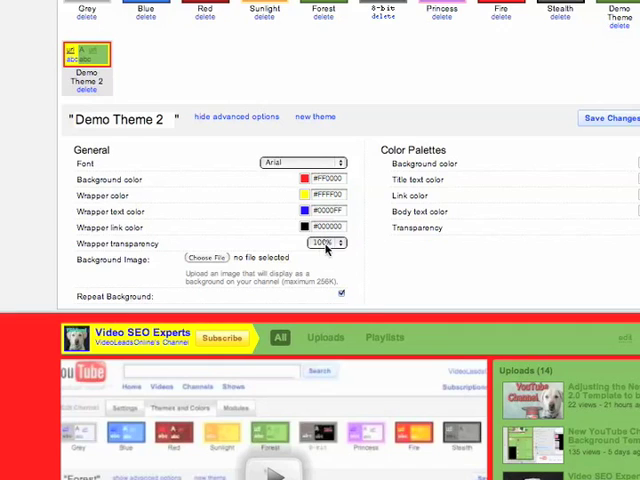
click(325, 243)
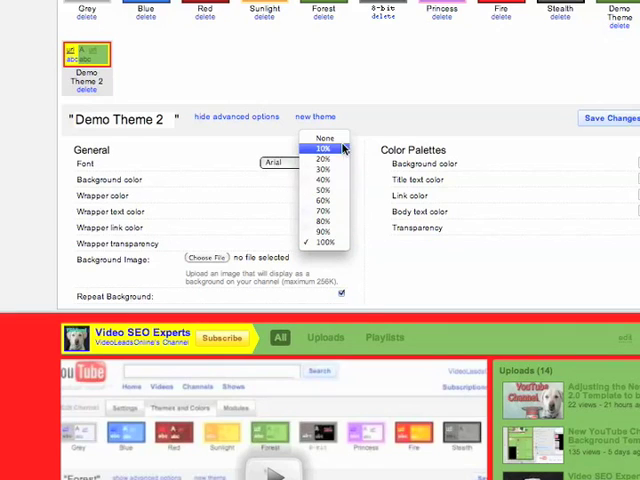
click(325, 138)
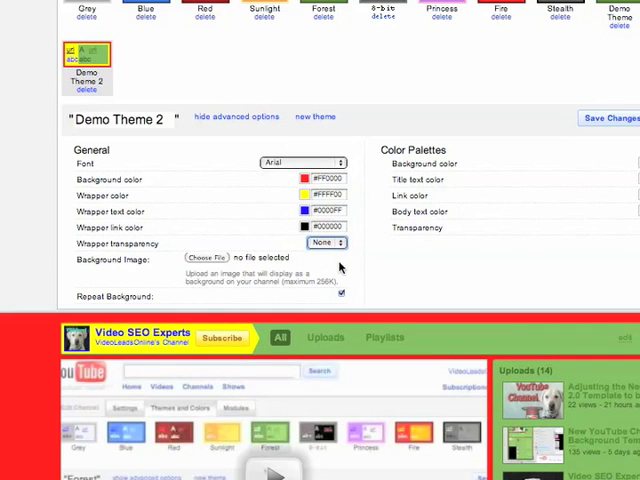